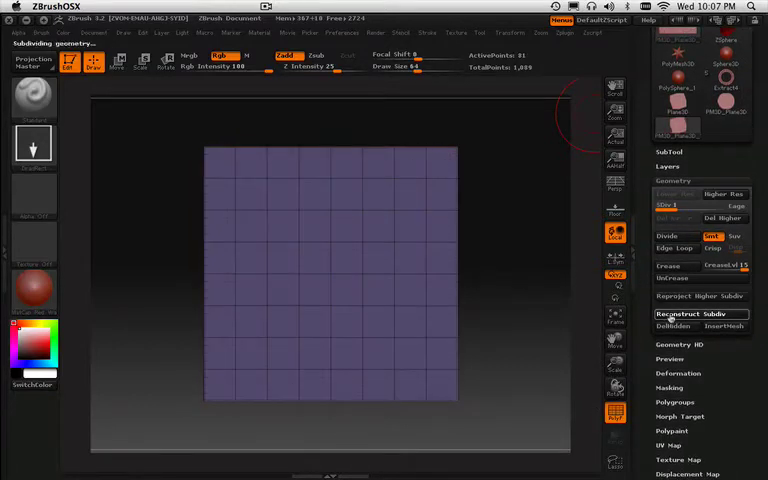
Step: Reconstruct the plane to its base quad, smooth-divide to ~4.19 million points, then drop to SDiv 1
left_click(693, 313)
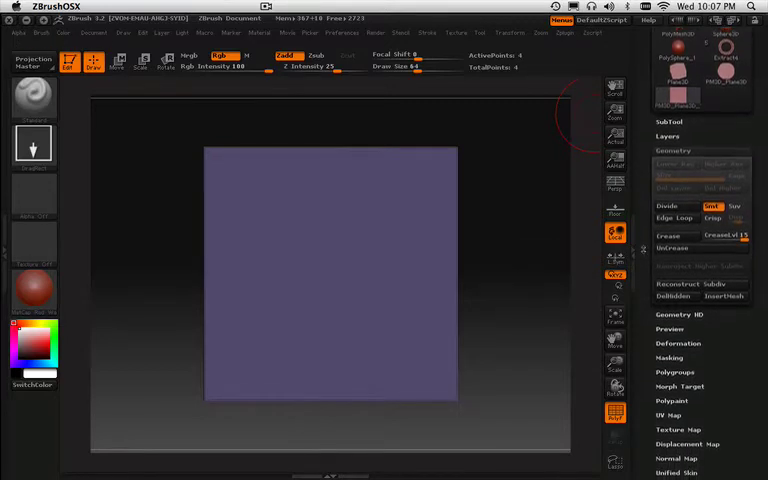
left_click(675, 217)
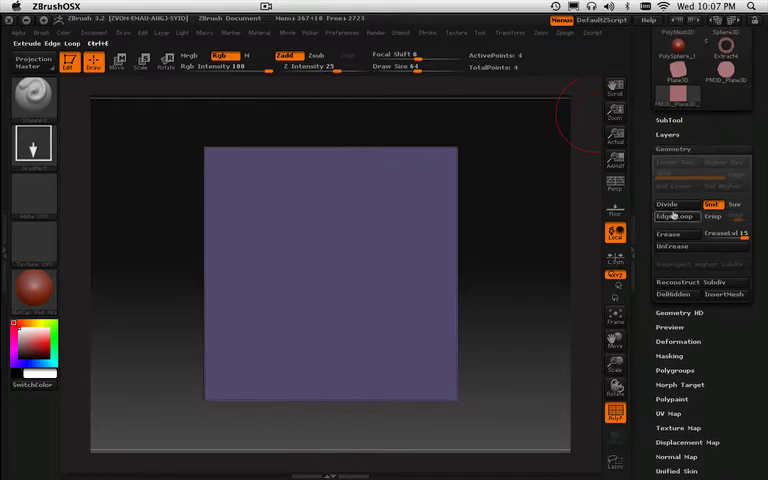
left_click(666, 205)
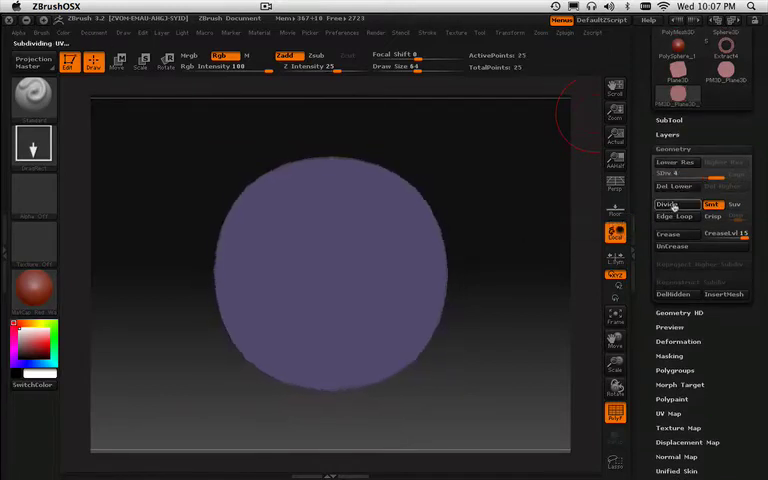
left_click(667, 204)
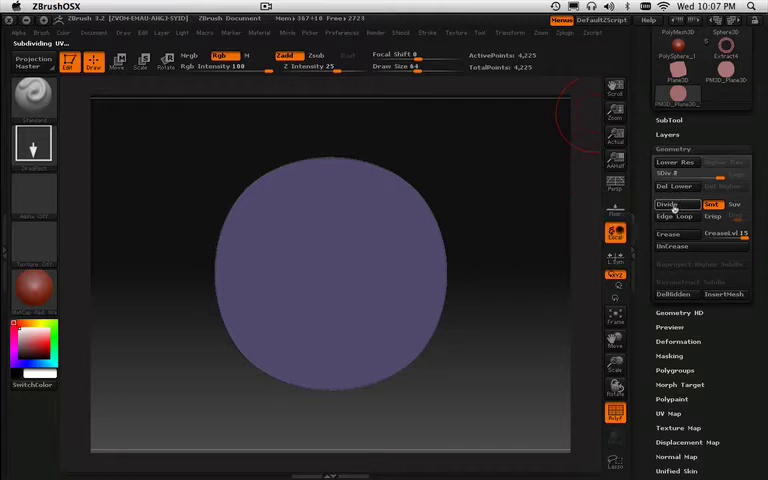
left_click(665, 204)
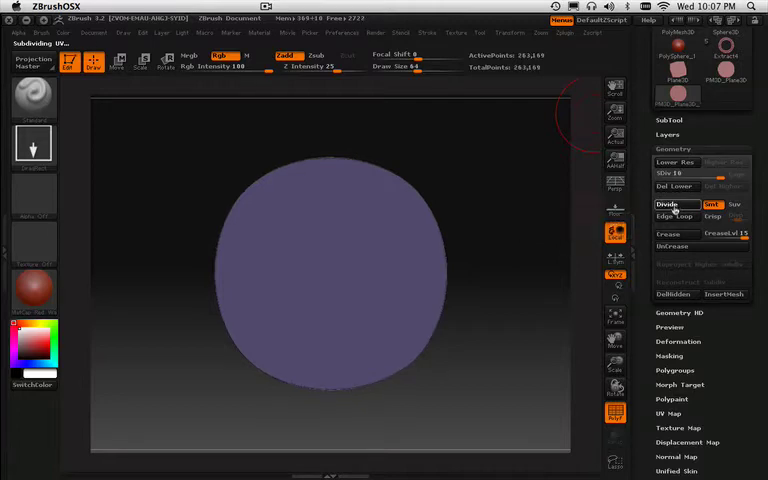
left_click(664, 204)
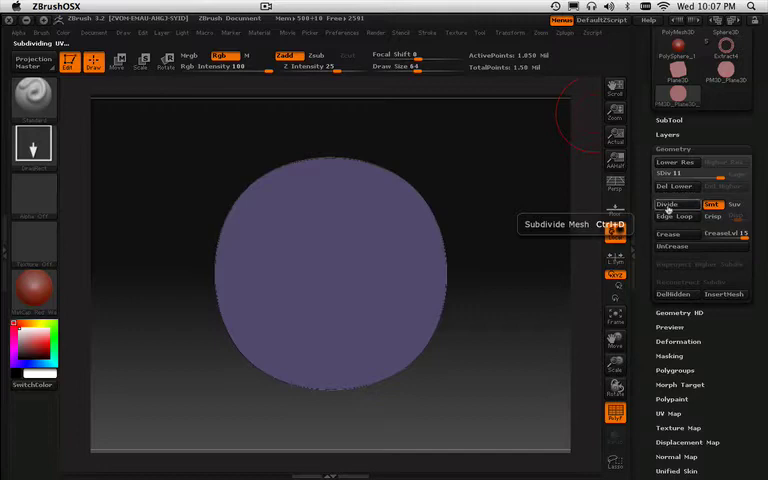
mouse_move(536, 216)
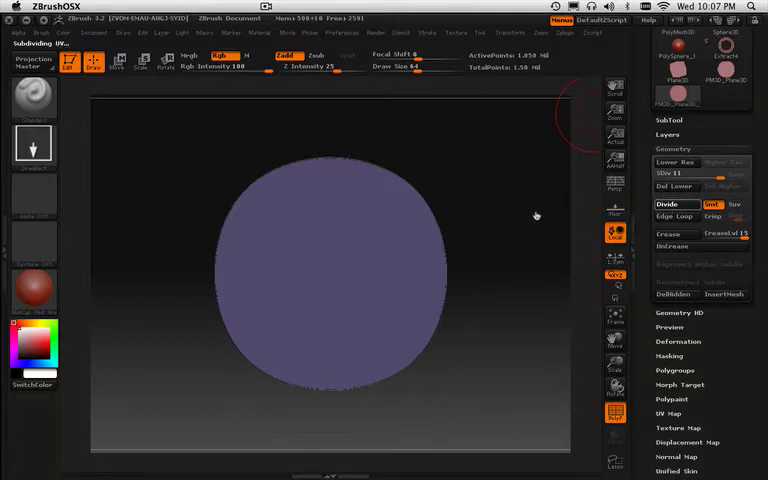
mouse_move(527, 198)
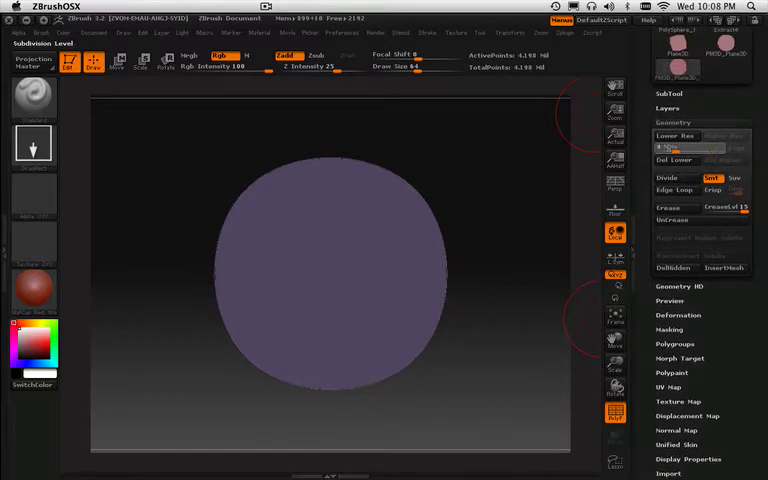
left_click(675, 147)
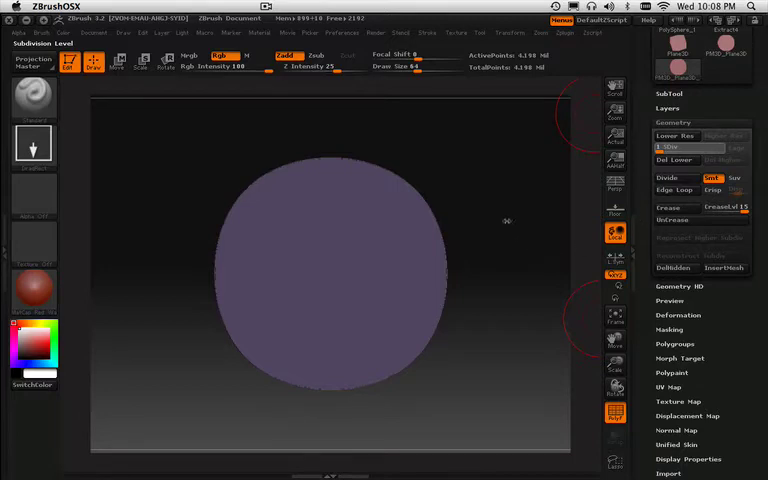
mouse_move(505, 225)
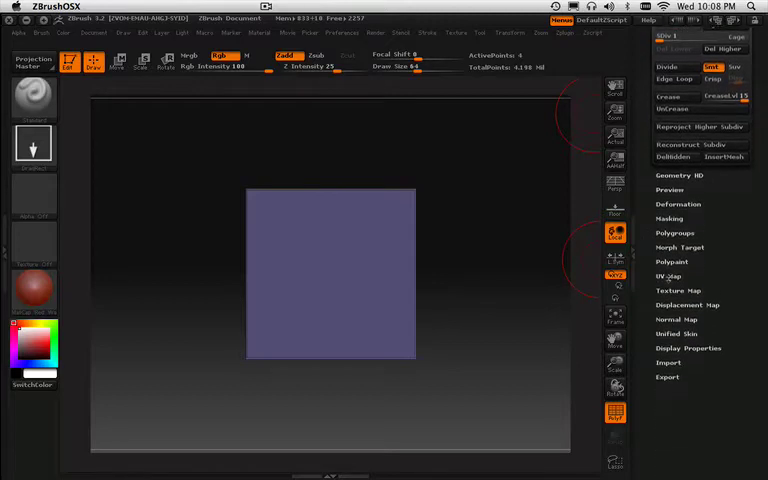
Step: Open the Tool > UV Map subpalette for the base-level plane
left_click(670, 276)
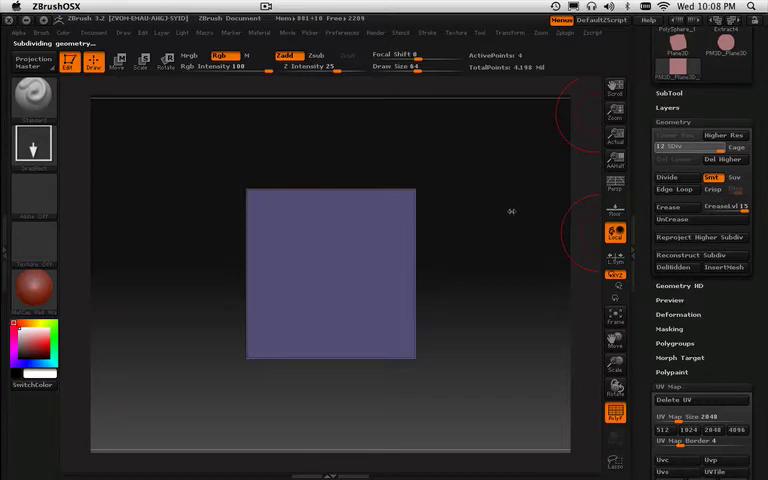
mouse_move(500, 201)
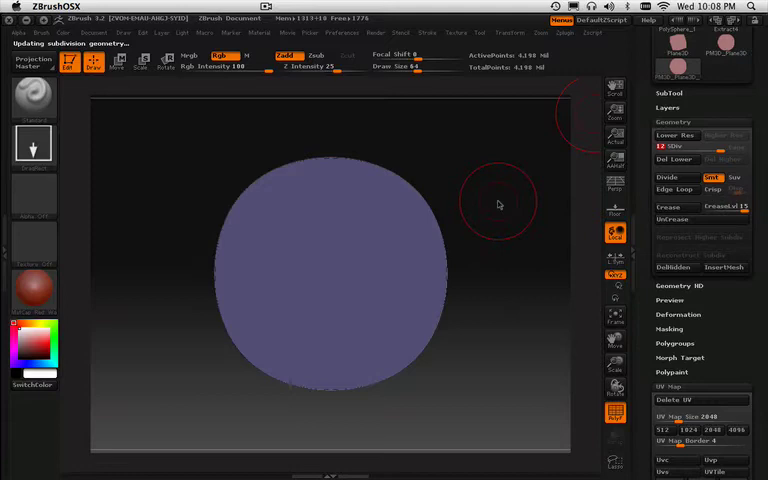
mouse_move(519, 192)
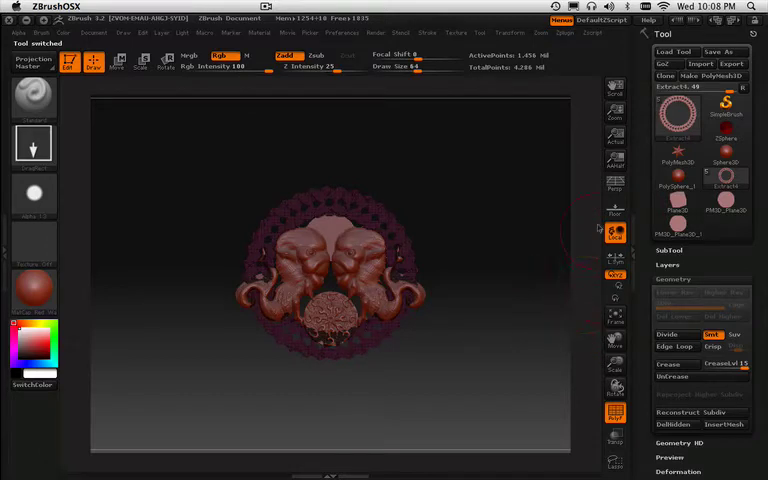
Step: Set the document Width and Height to 2048 and apply Resize
left_click(93, 32)
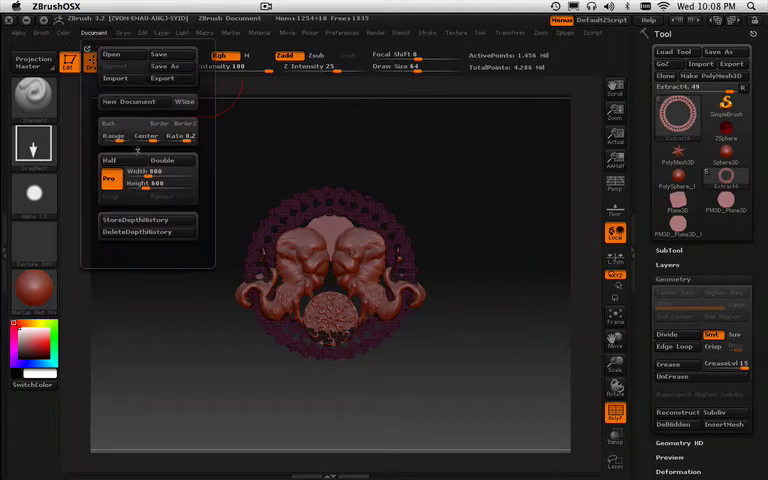
mouse_move(150, 171)
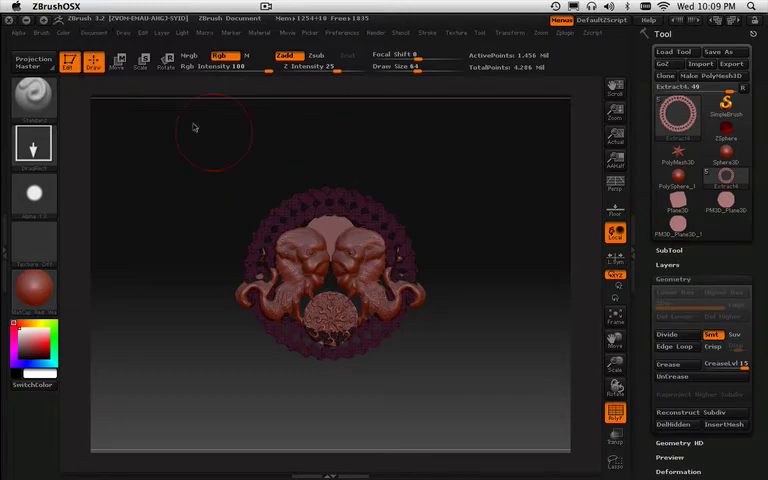
left_click(93, 32)
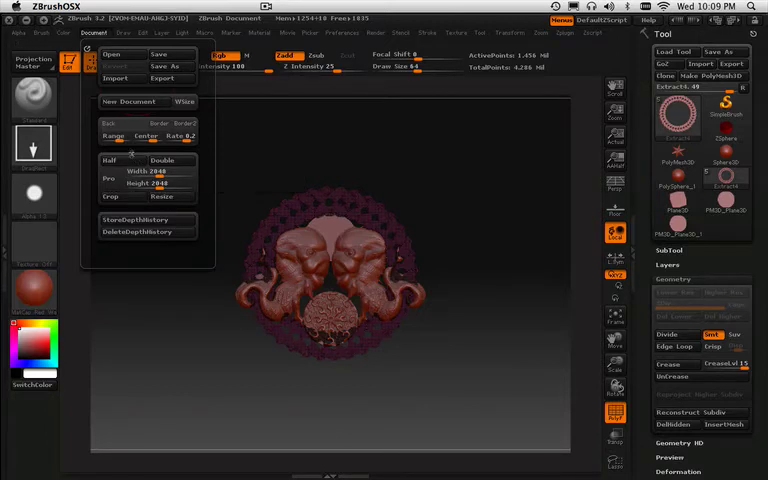
left_click(128, 101)
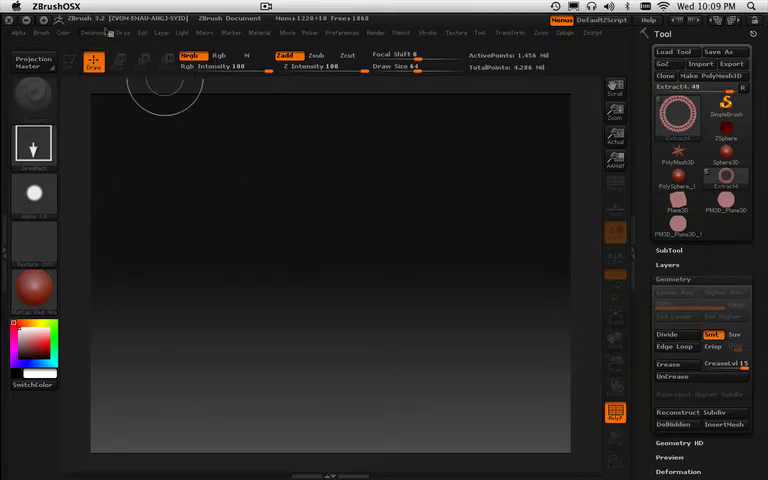
left_click(93, 33)
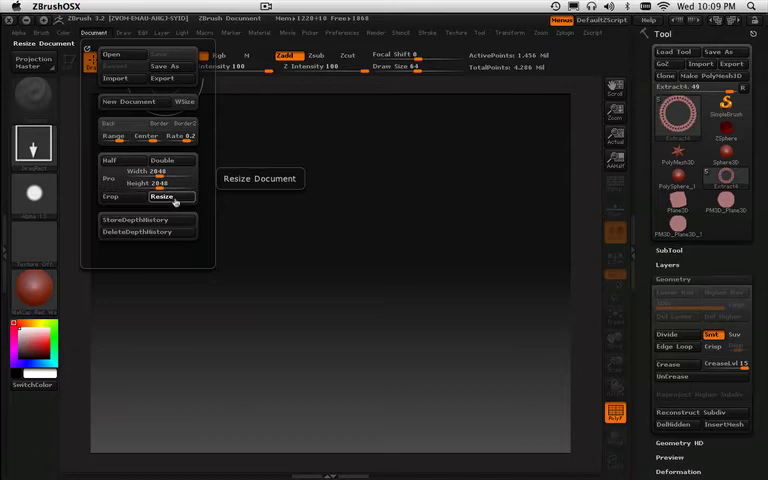
left_click(161, 197)
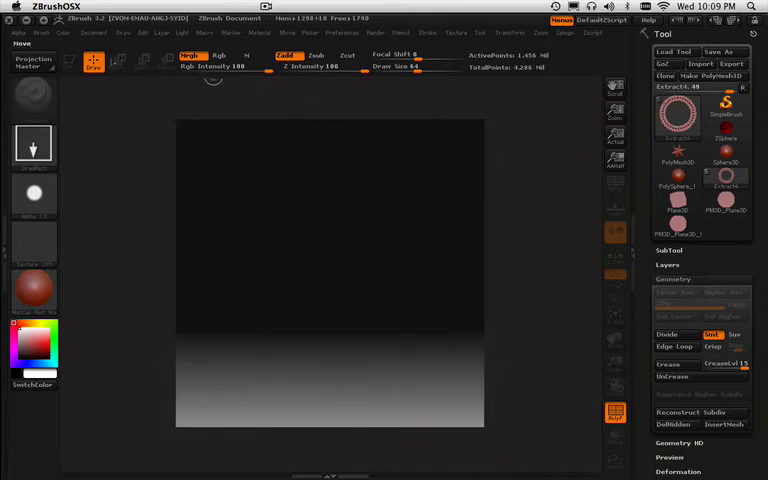
Step: Set the Document Range to 0 for a plain grey background
left_click(93, 32)
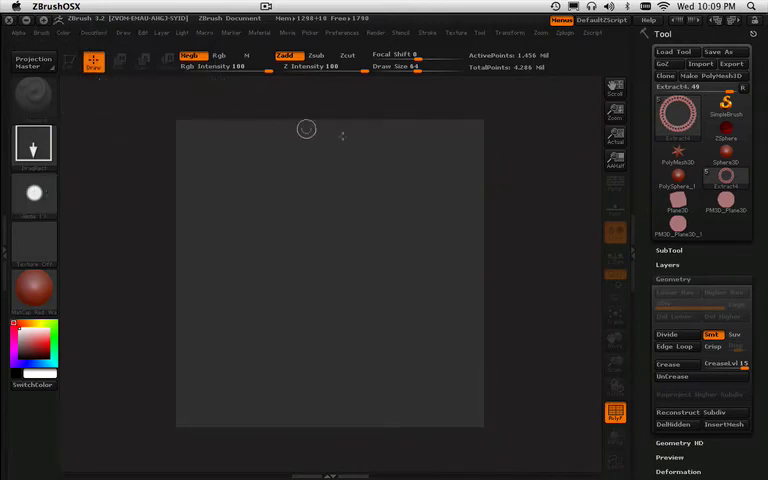
mouse_move(327, 273)
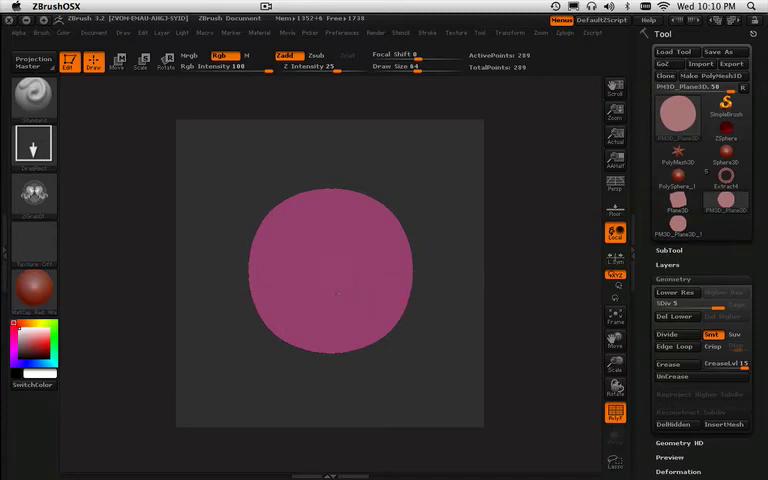
mouse_move(542, 291)
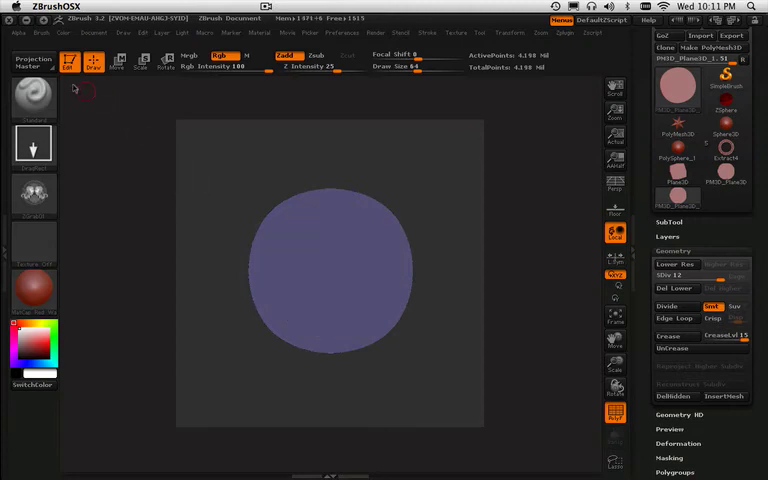
Step: Drop the disc via Projection Master with only Deformation checked
left_click(33, 62)
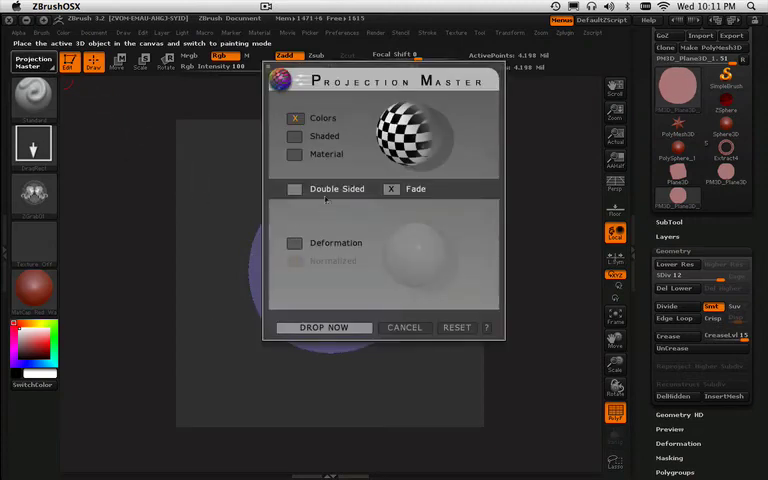
left_click(294, 243)
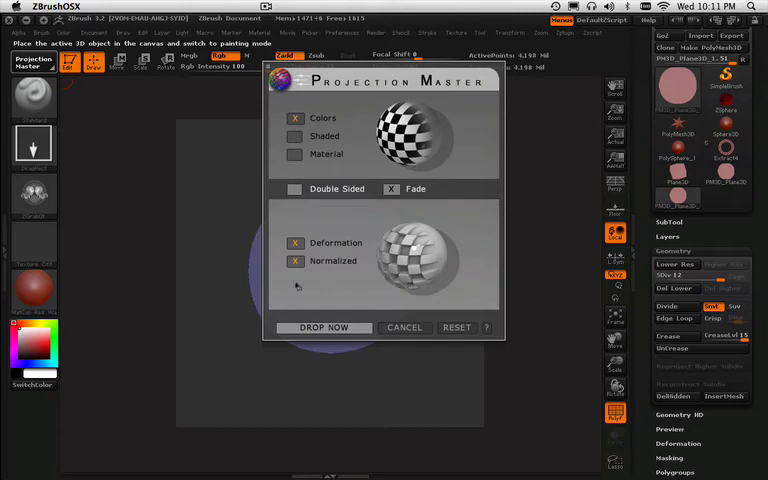
left_click(295, 261)
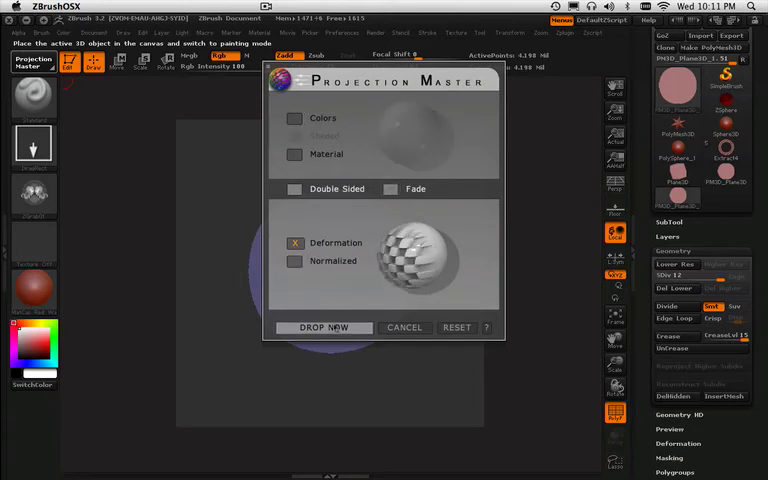
left_click(322, 327)
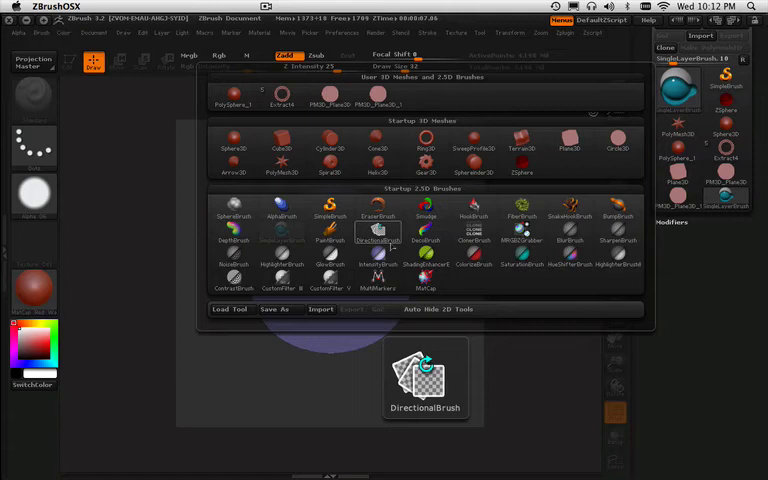
Step: Pick SimpleBrush and open the alpha list to choose the ZGrab01 ornament alpha
left_click(619, 215)
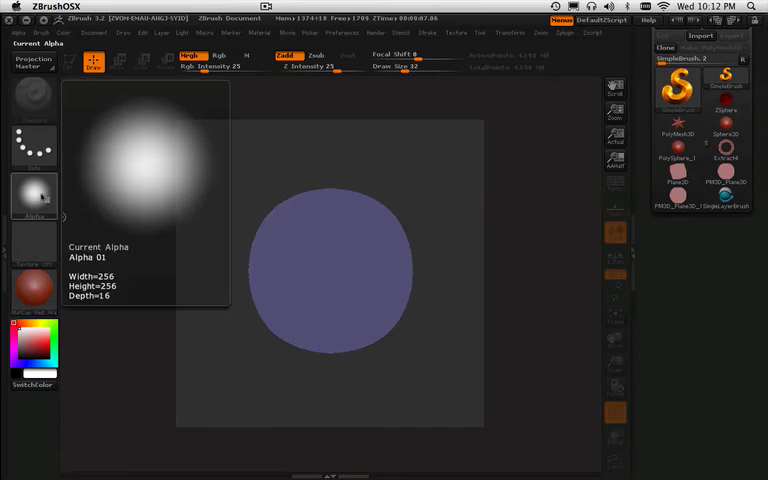
left_click(33, 195)
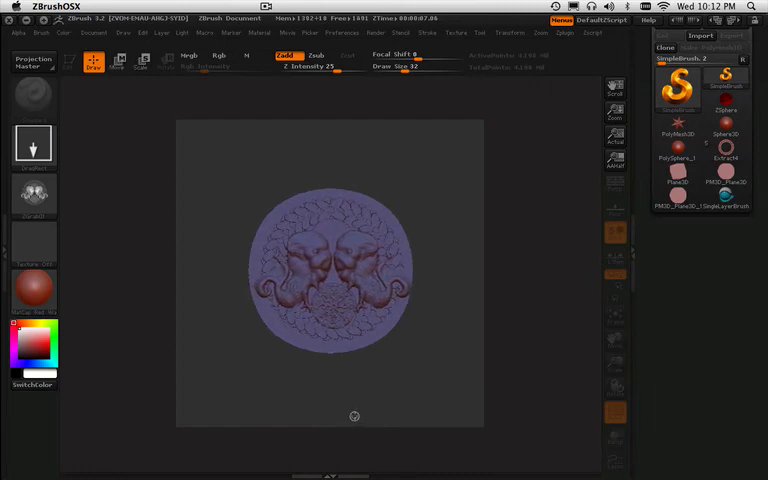
Step: Switch to Move to deepen the stamped relief with Z Intensity 87
left_click(117, 59)
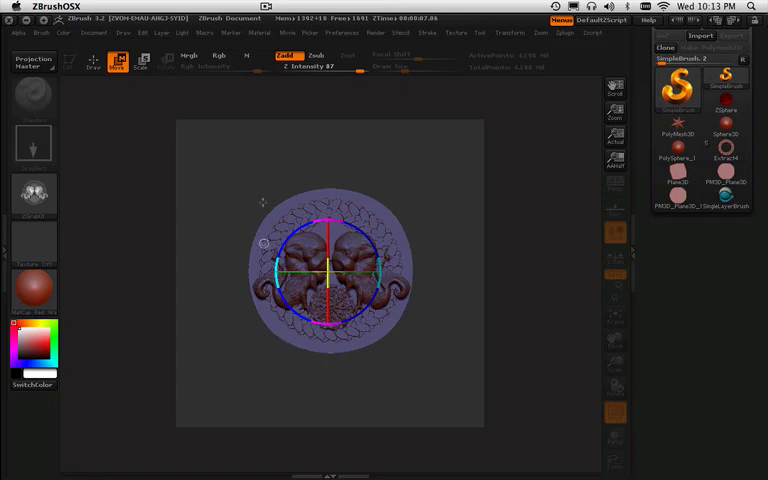
mouse_move(305, 209)
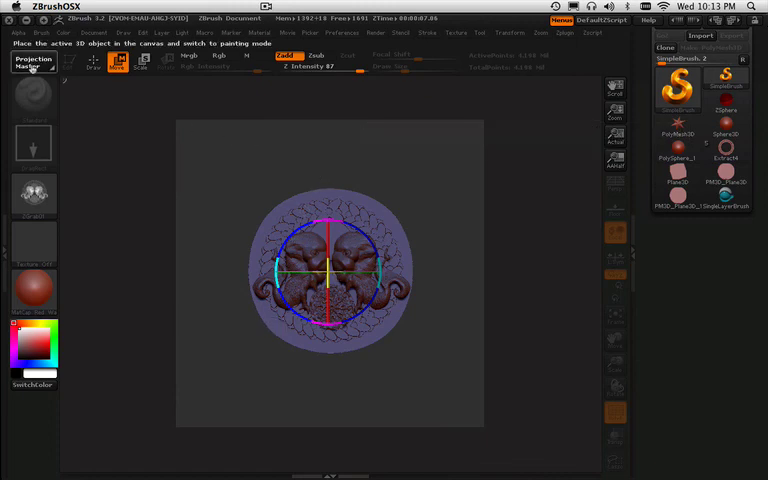
Step: Reopen Projection Master and pick up the ornament relief onto the disc
left_click(33, 61)
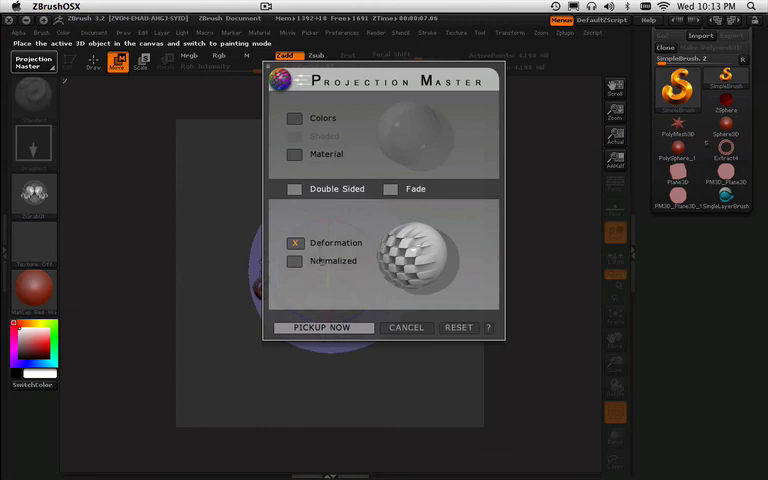
left_click(323, 327)
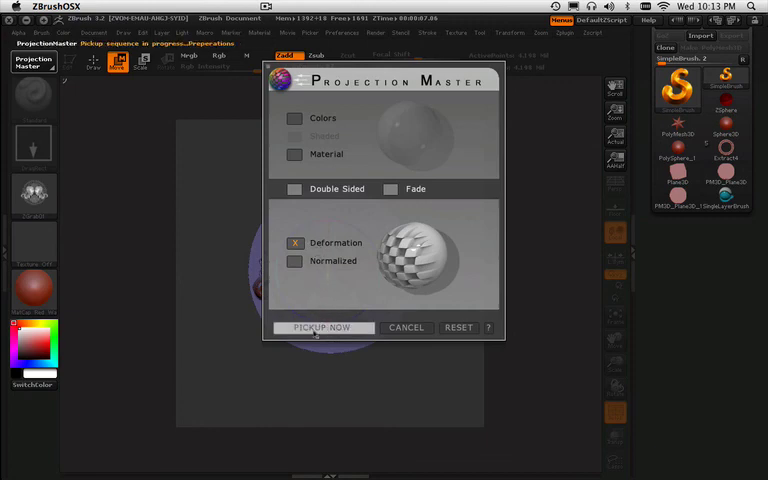